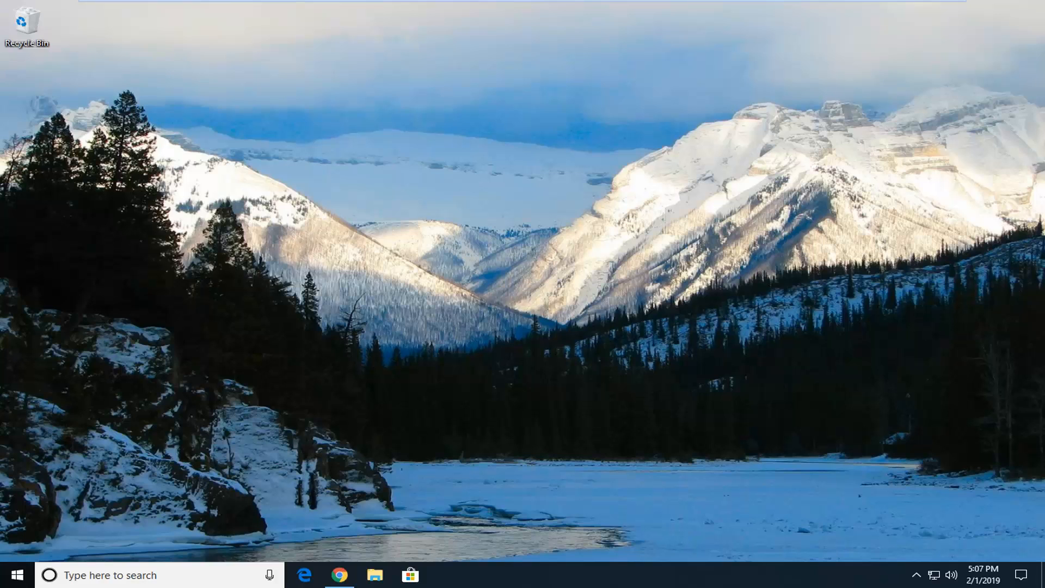
Search Start for 'cmd' and run Command Prompt as administrator
click(13, 575)
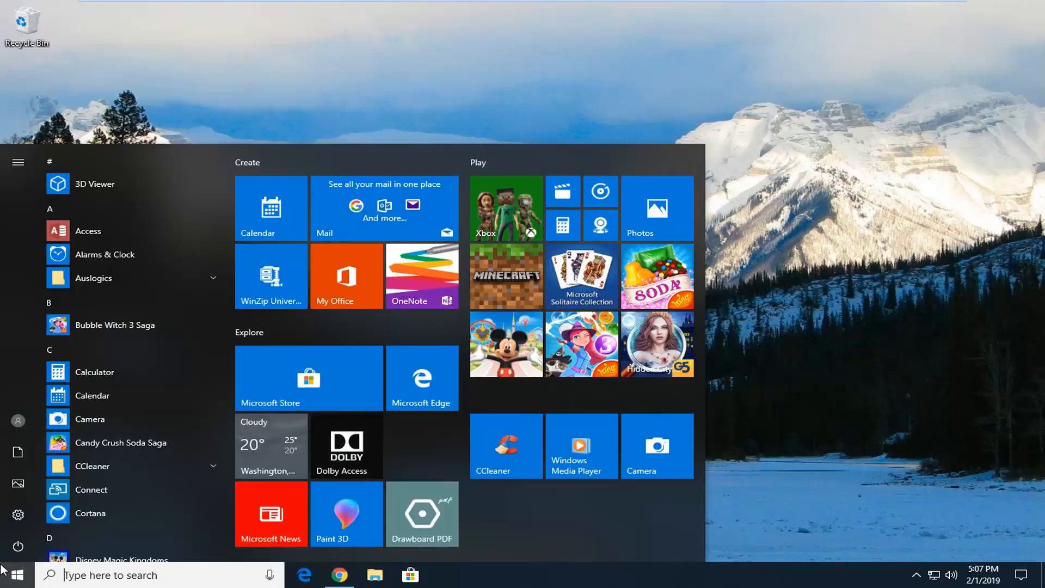
text(cmd)
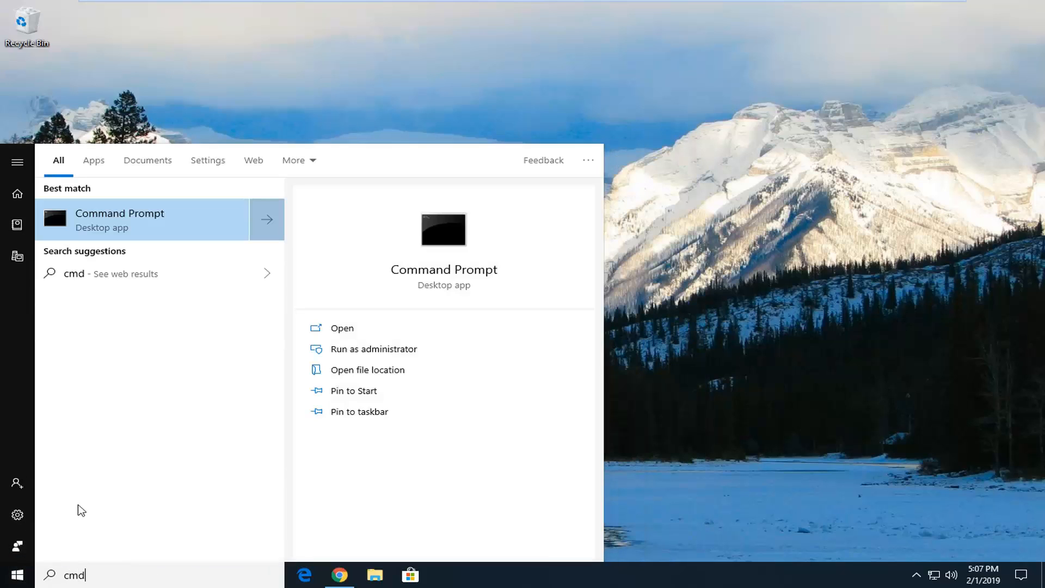
right_click(120, 220)
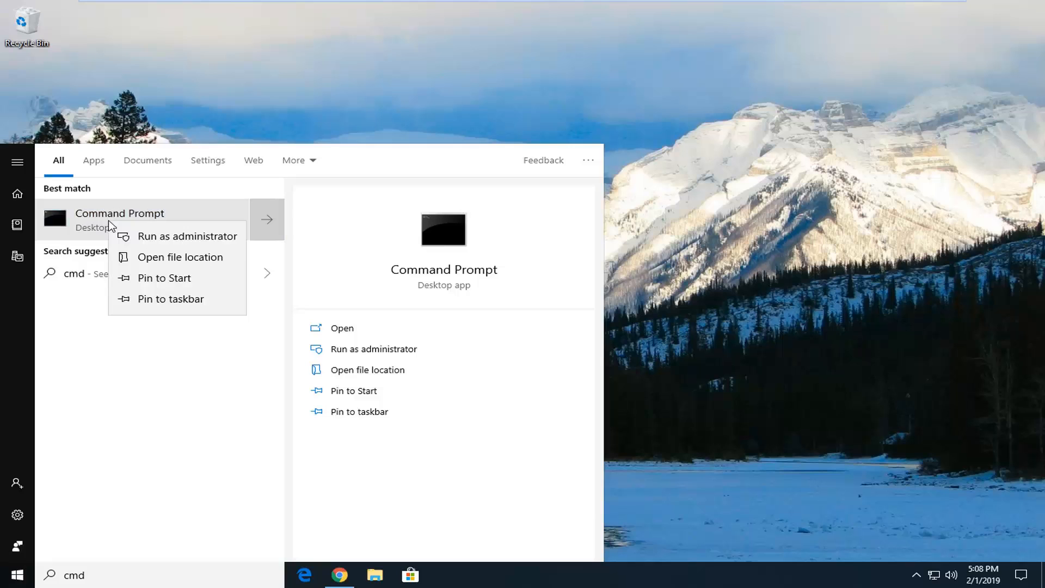
click(153, 240)
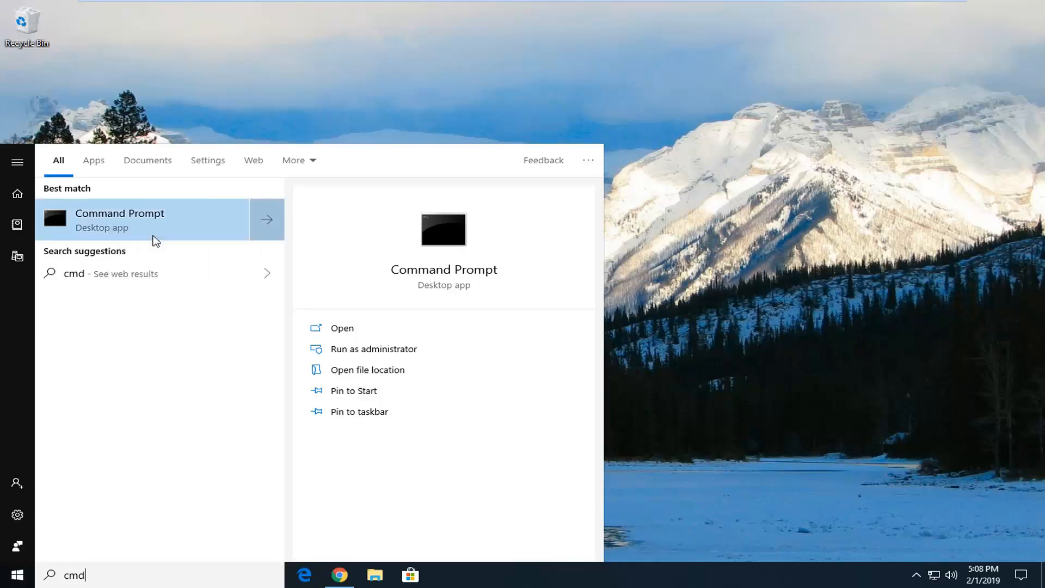
click(374, 348)
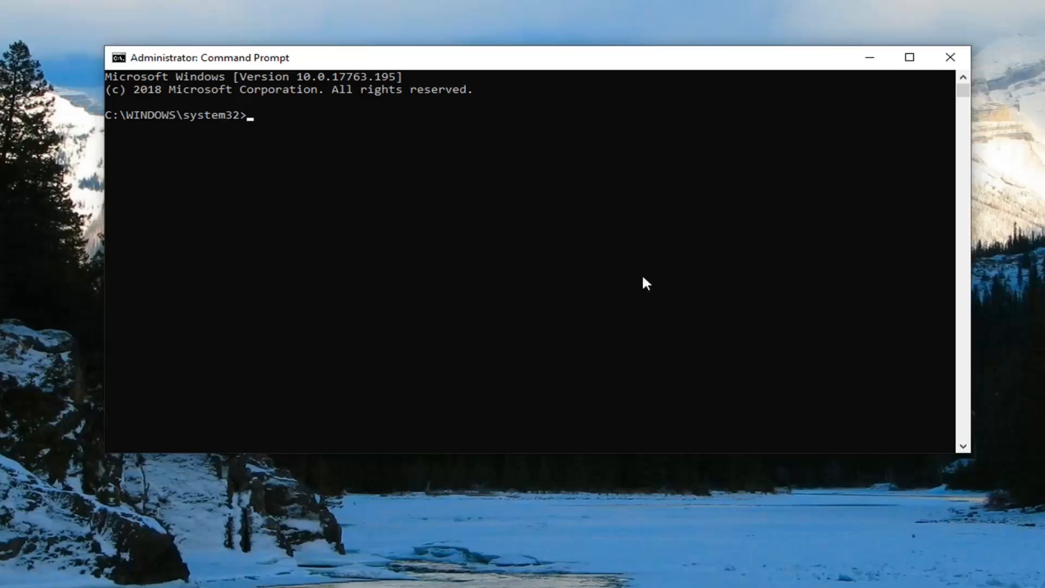
mouse_move(355, 297)
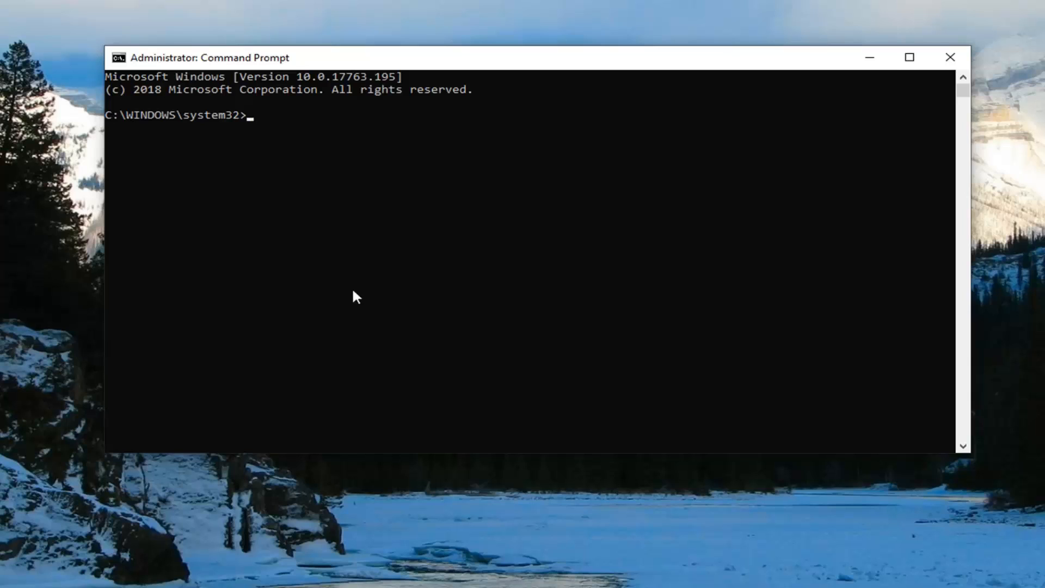
Run 'ipconfig /flushdns' to flush the DNS resolver cache successfully
text(ipconfig)
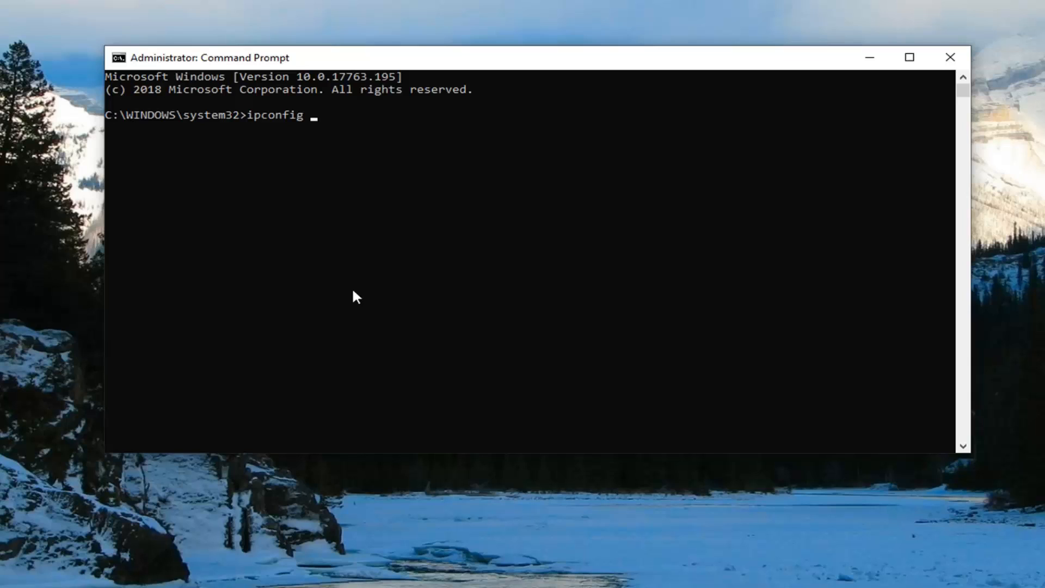
text(/flush)
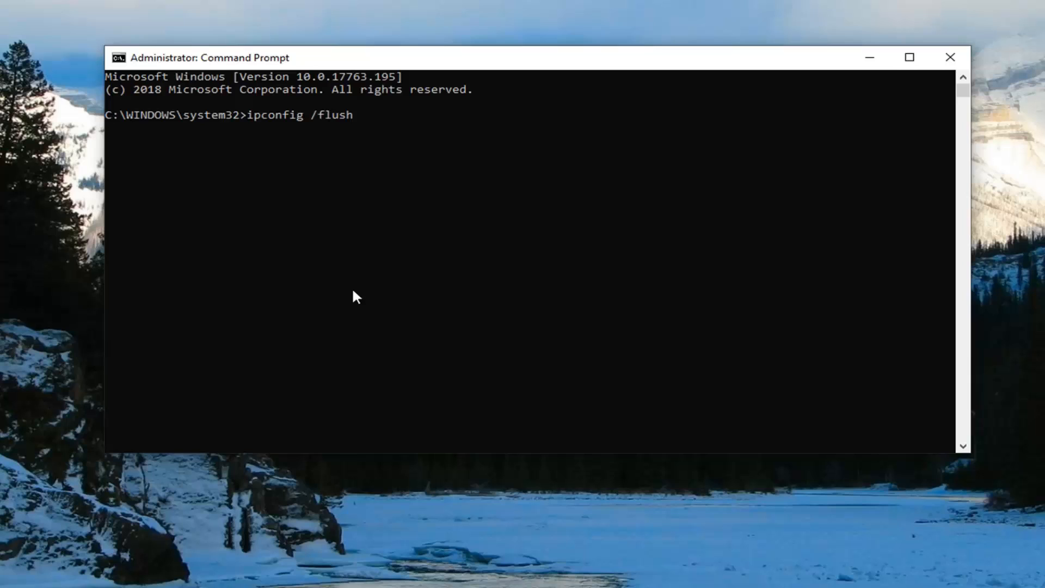
text(dns)
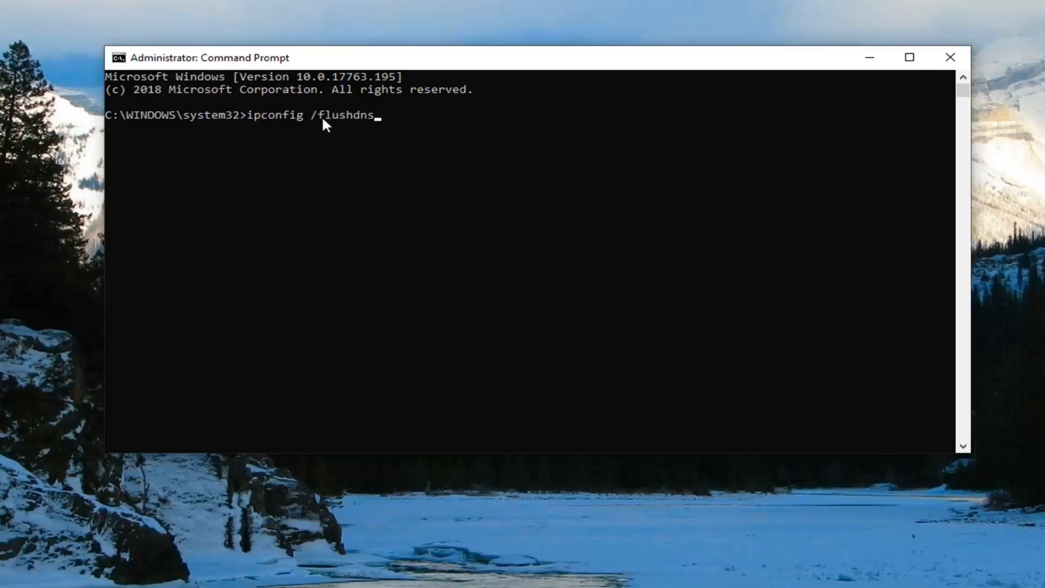
key(Return)
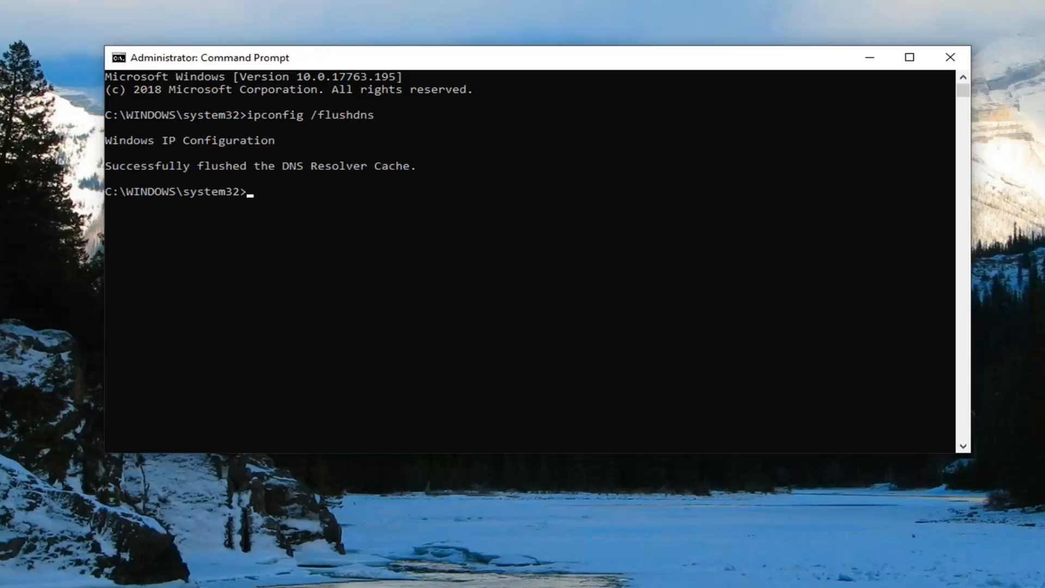
mouse_move(83, 212)
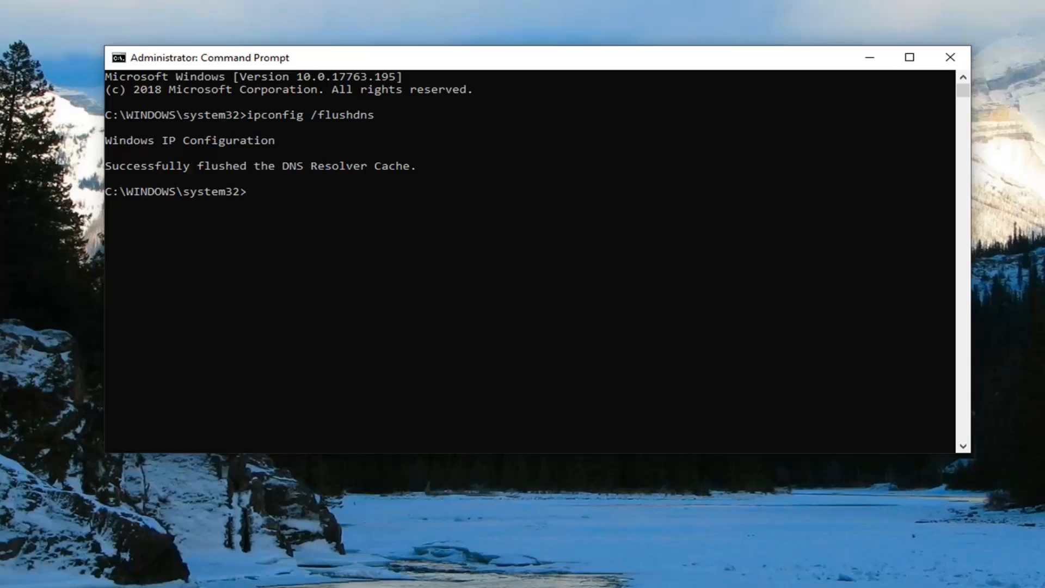
Run 'netsh winsock reset' to reset the Winsock catalog, noting the restart message
text(nets)
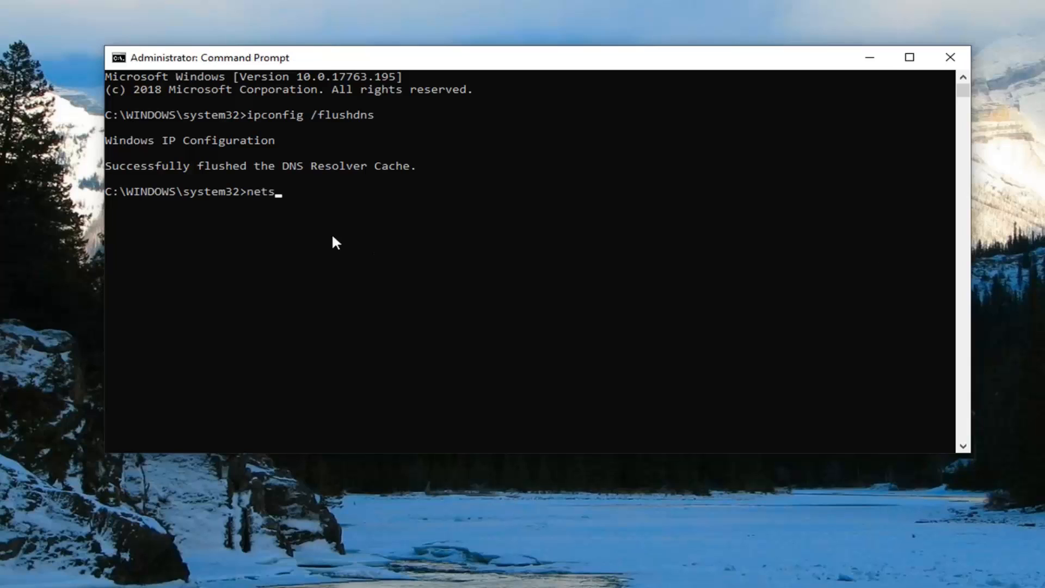
text(h winsock)
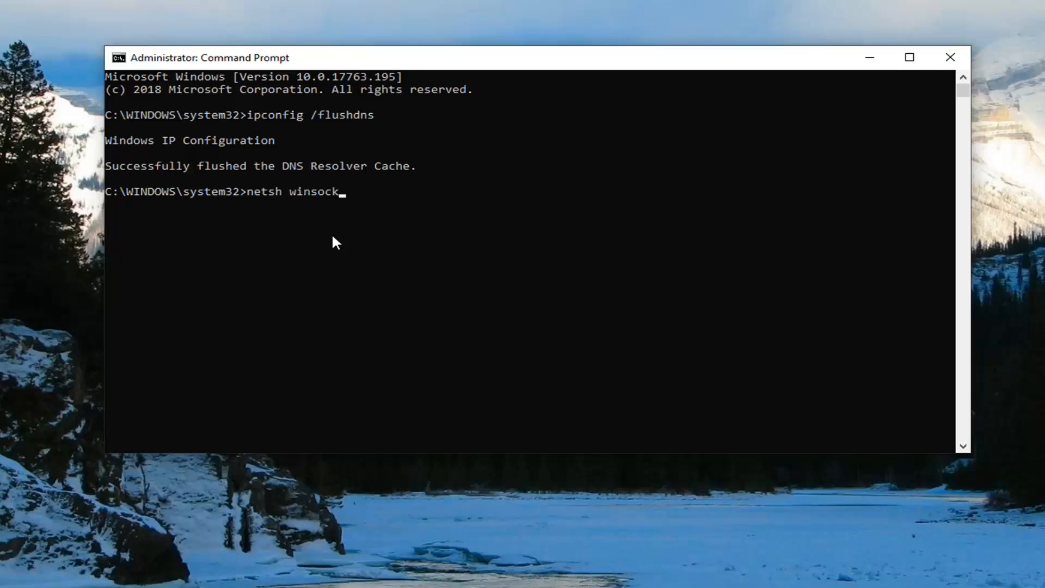
text(reset)
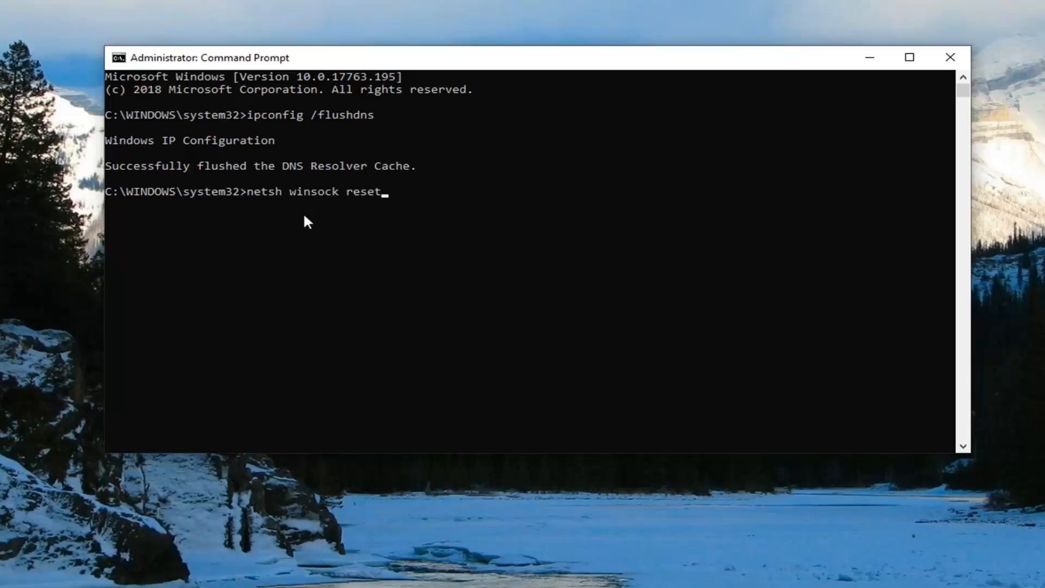
key(Return)
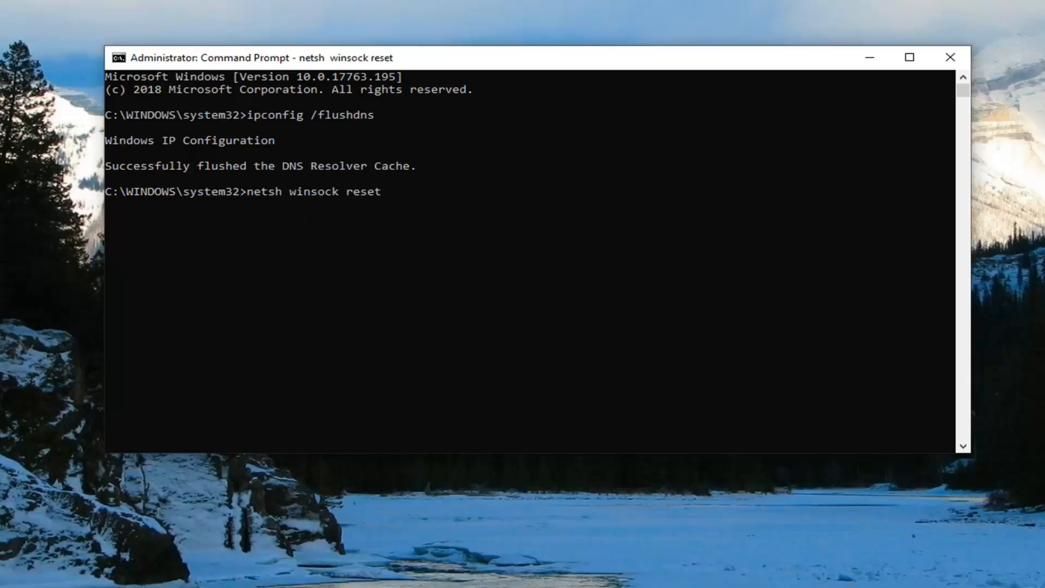
key(Return)
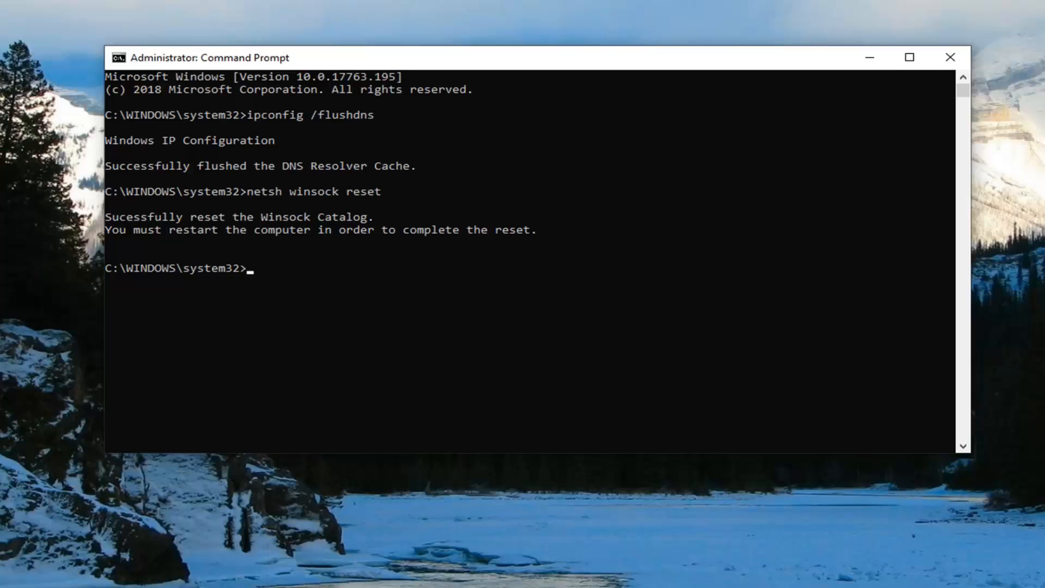
mouse_move(942, 48)
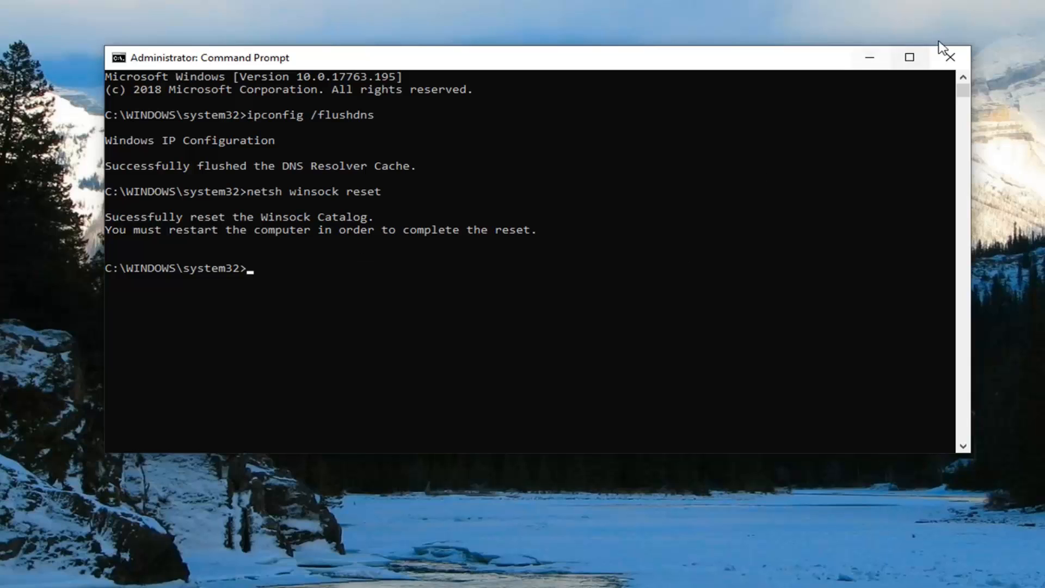
Close the administrator Command Prompt, leaving the desktop showing
click(950, 58)
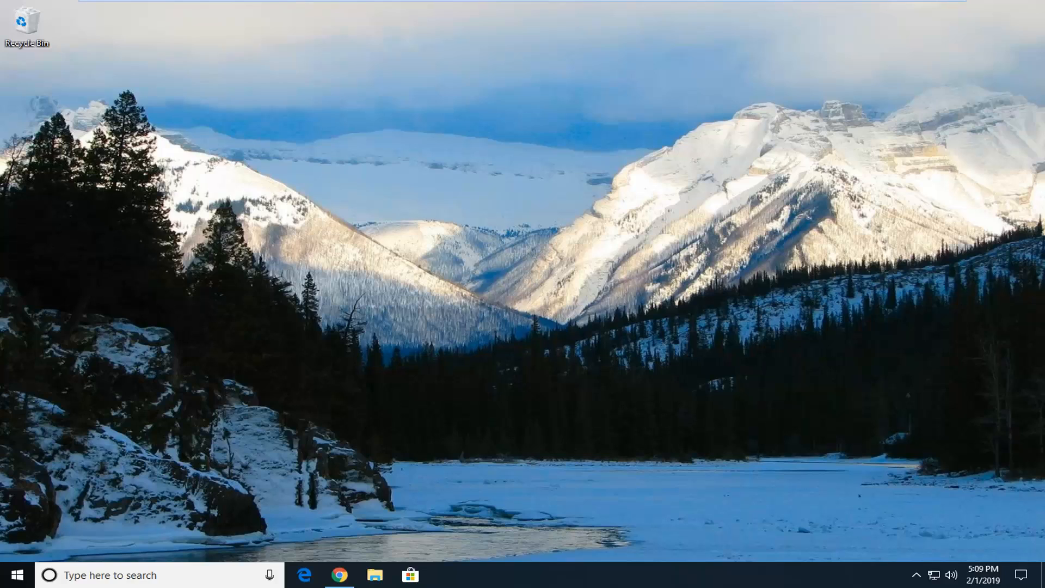
mouse_move(960, 428)
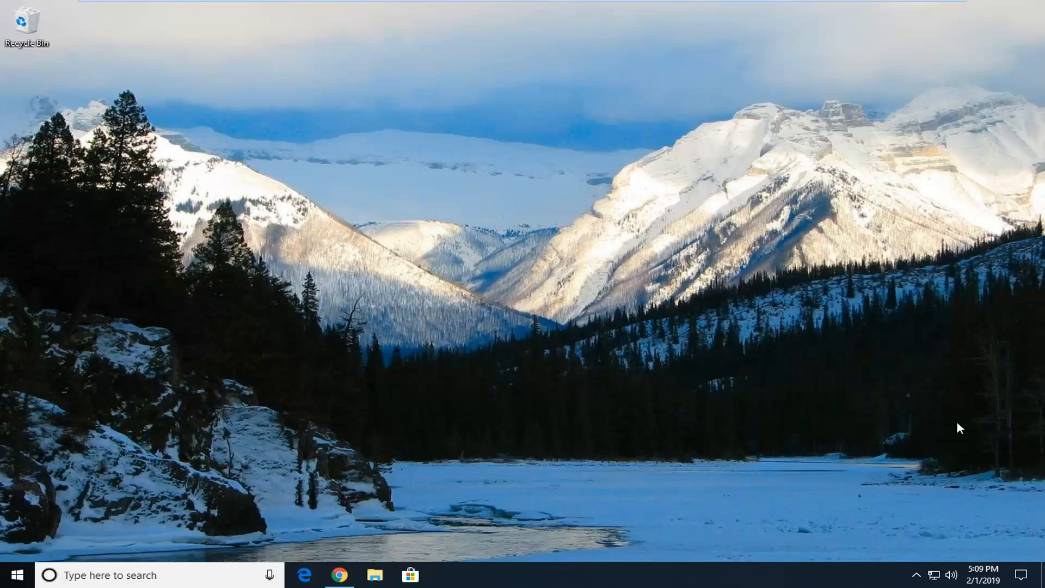